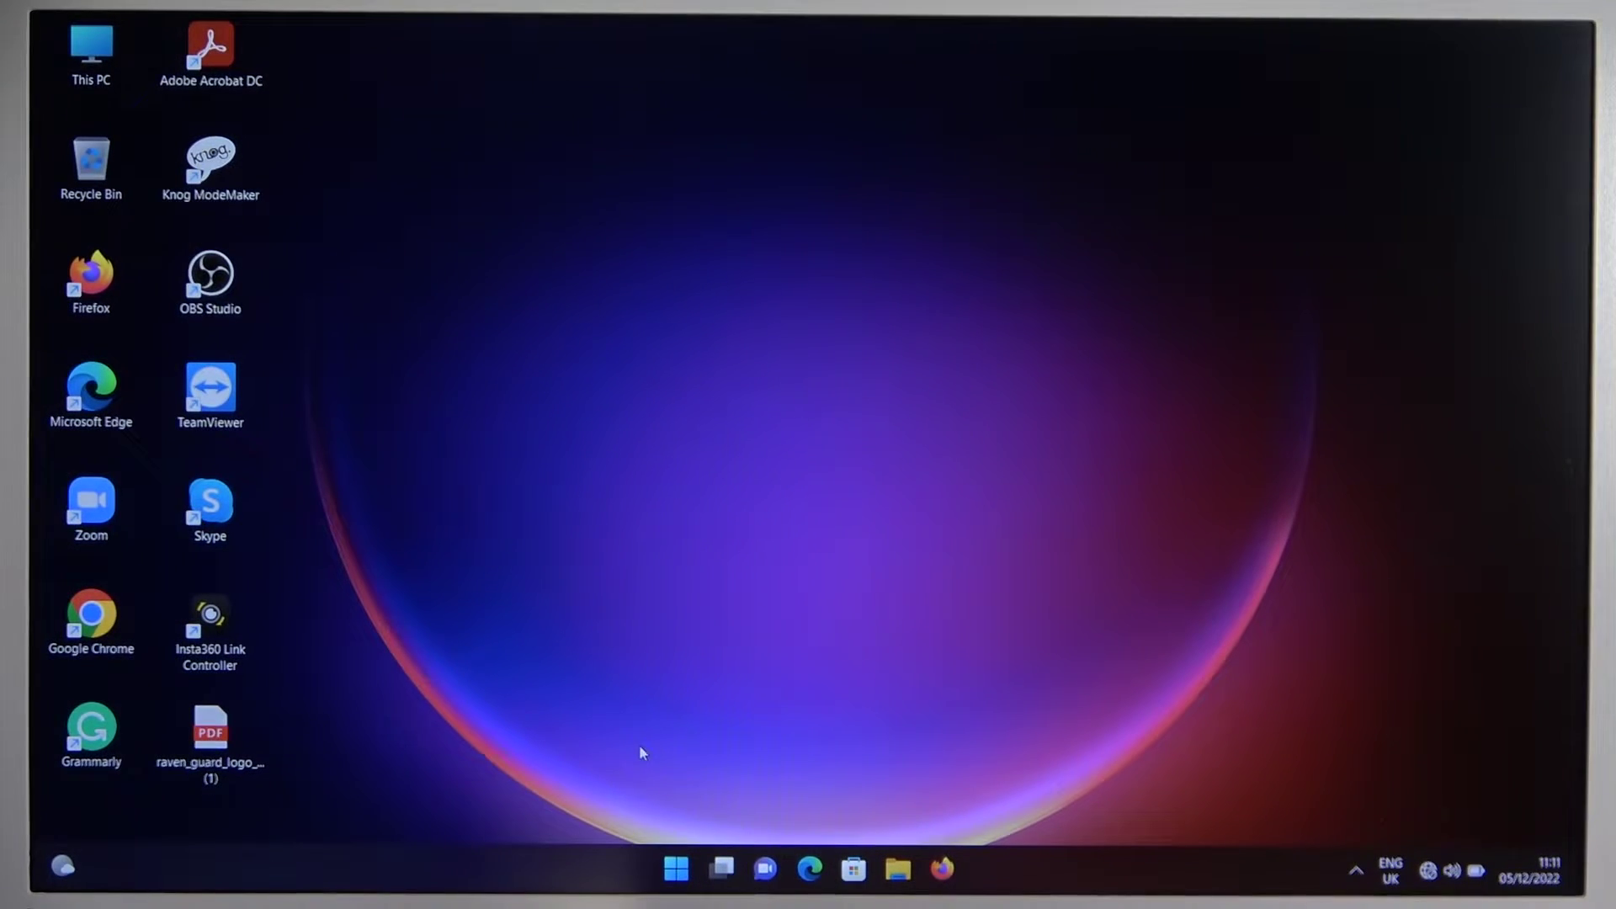
# Step: Bring up the Start menu over the desktop
pyautogui.click(677, 868)
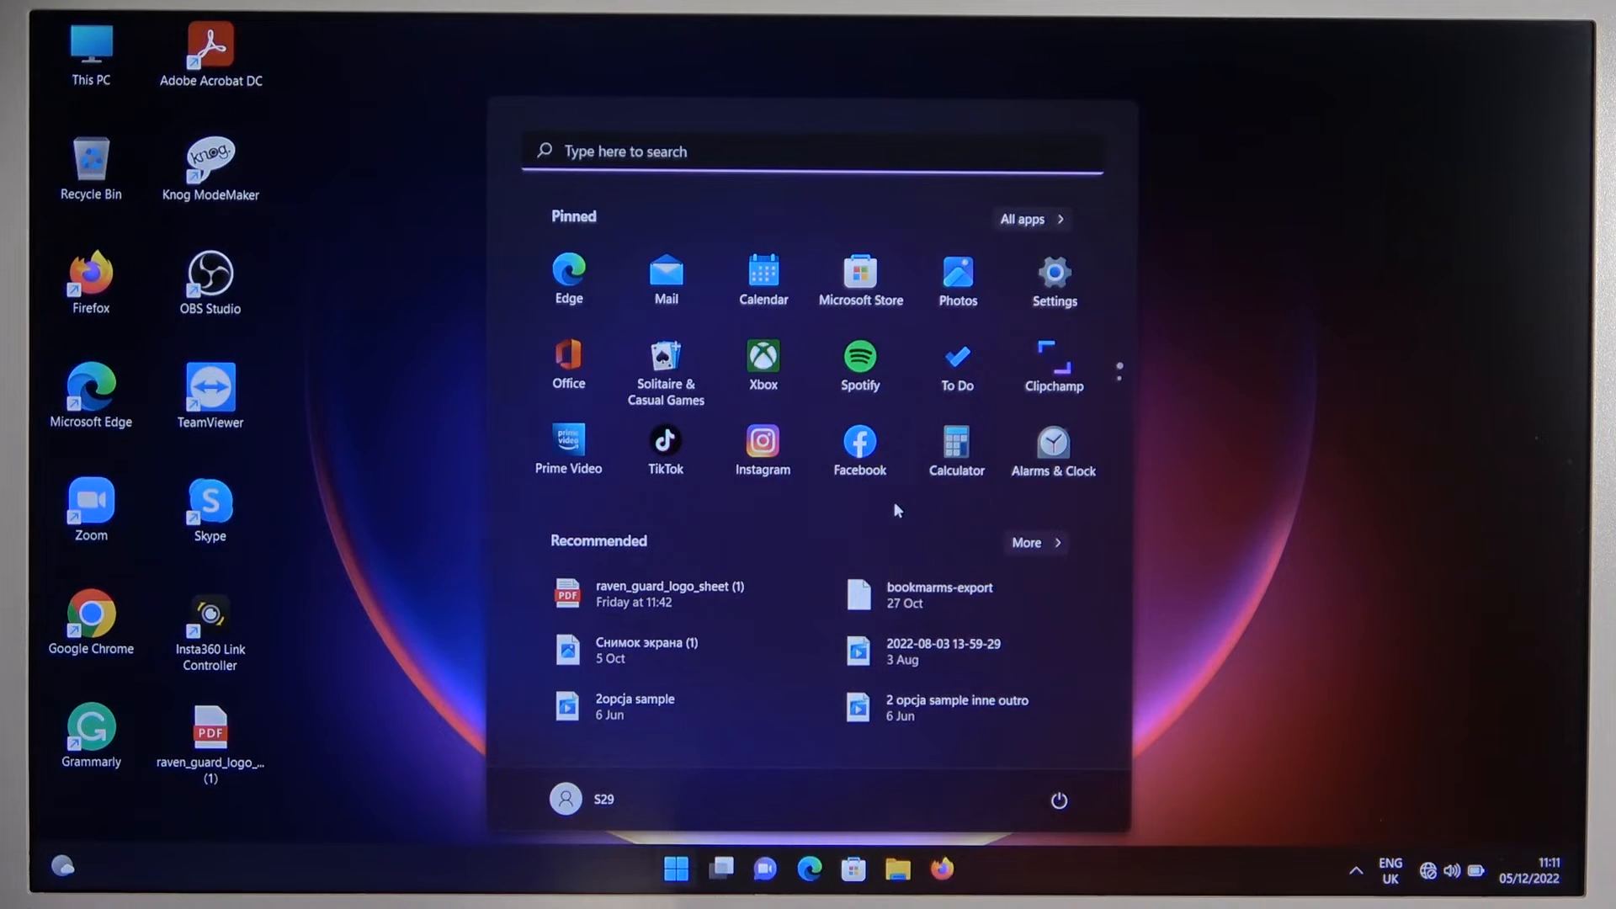
pyautogui.moveTo(1054, 288)
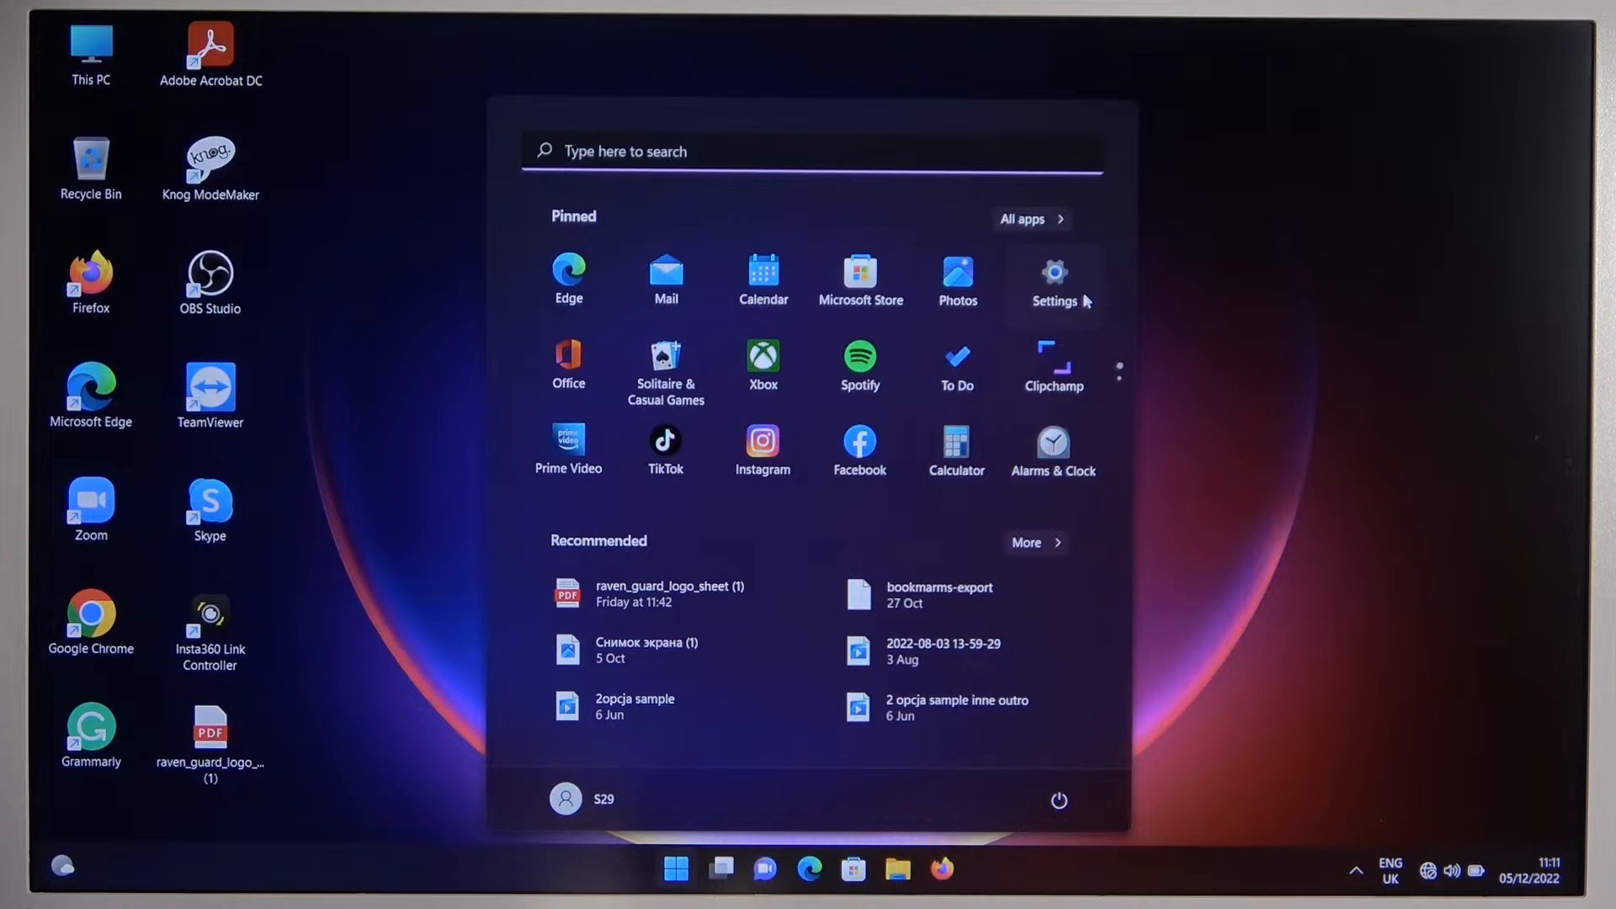
# Step: Launch Settings and go to the Bluetooth & devices page
pyautogui.click(1052, 280)
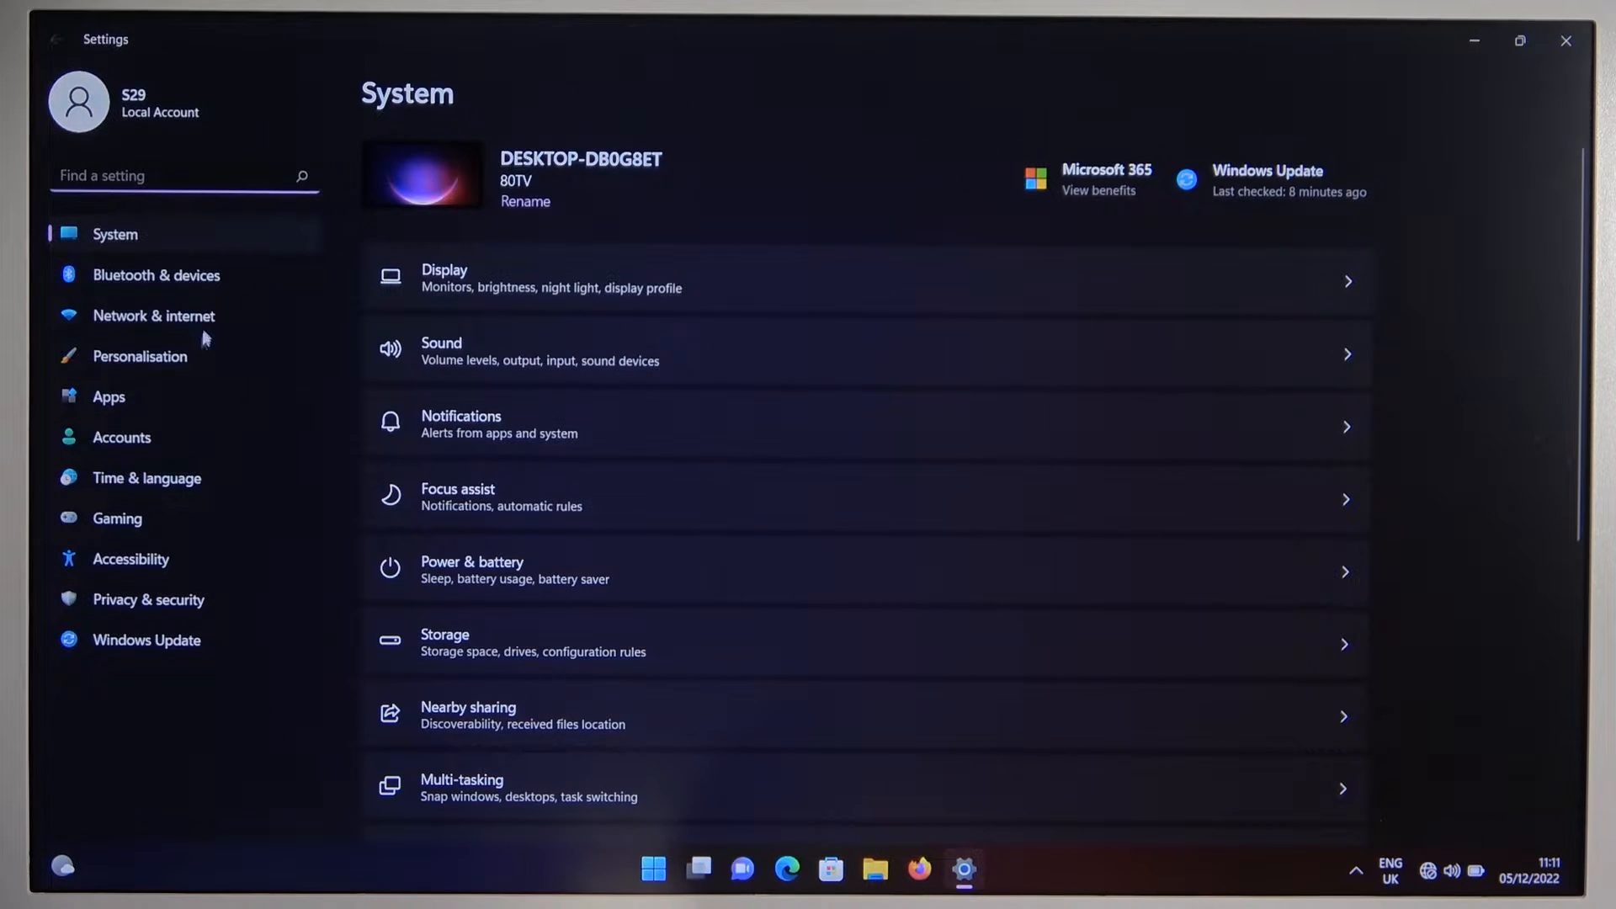
pyautogui.click(156, 274)
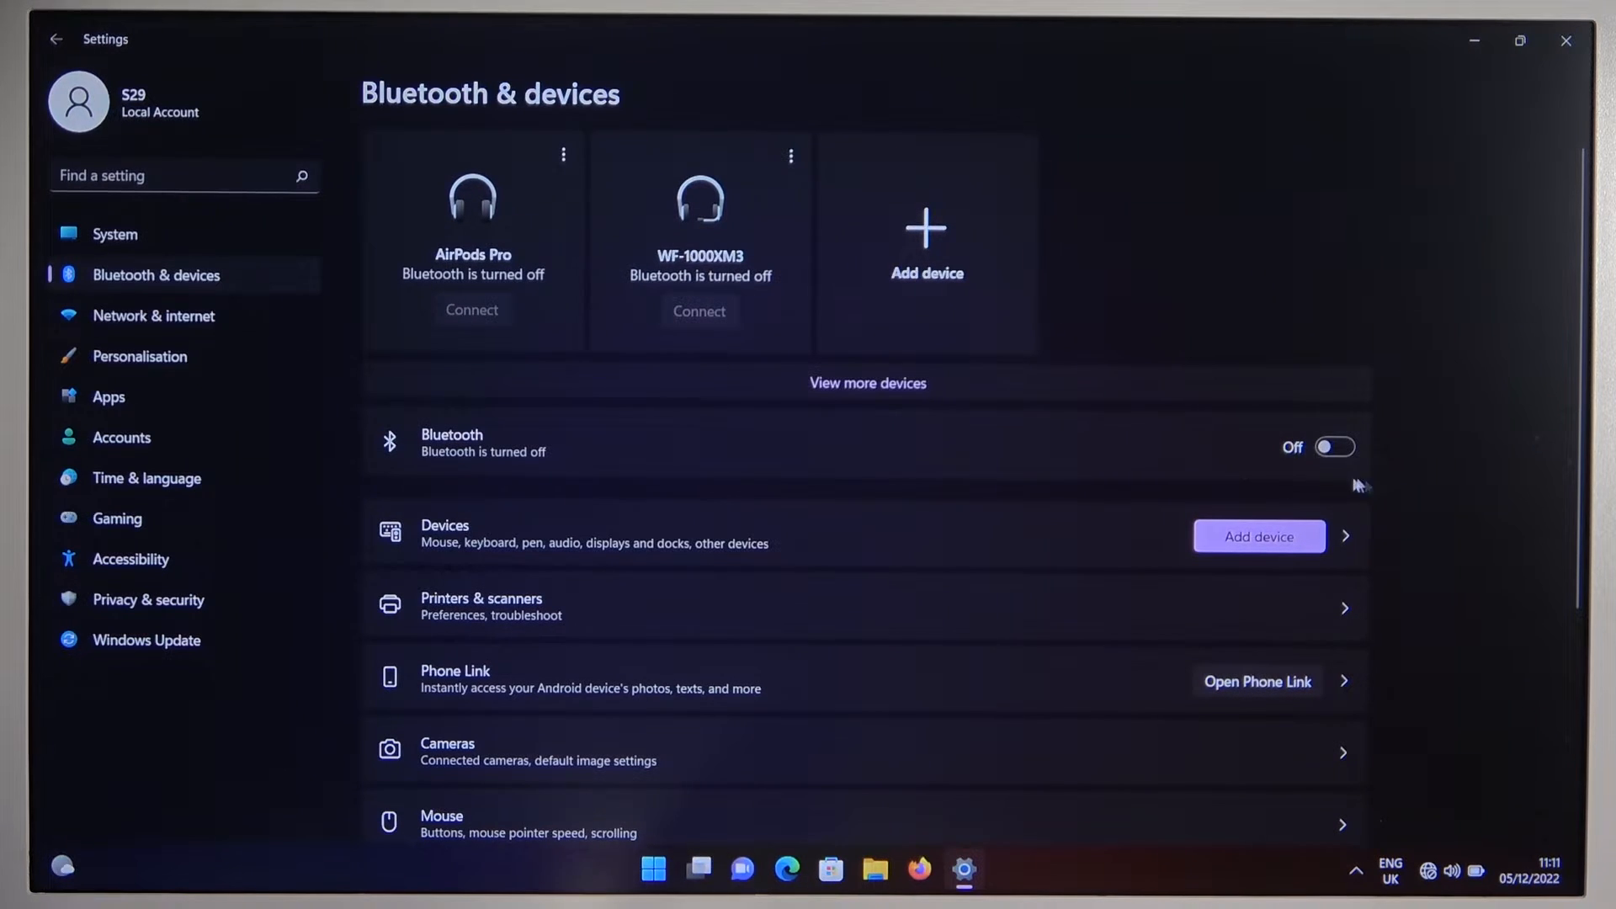
# Step: Switch Bluetooth on so the AirPods Pro and WF-1000XM3 show as Paired
pyautogui.click(1333, 446)
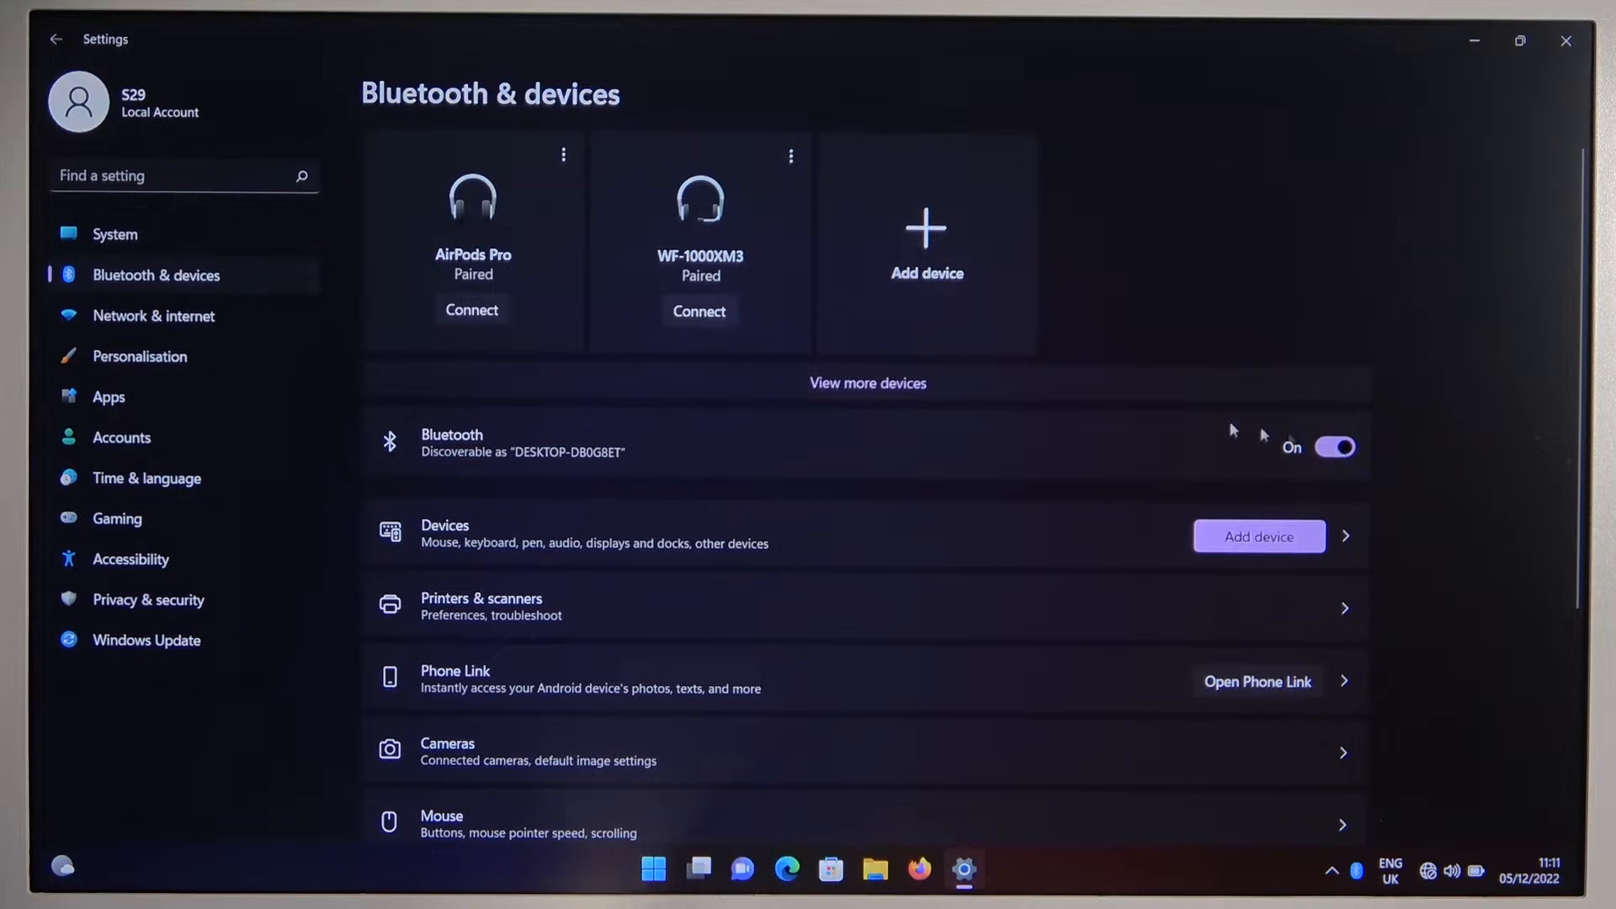
pyautogui.moveTo(965, 303)
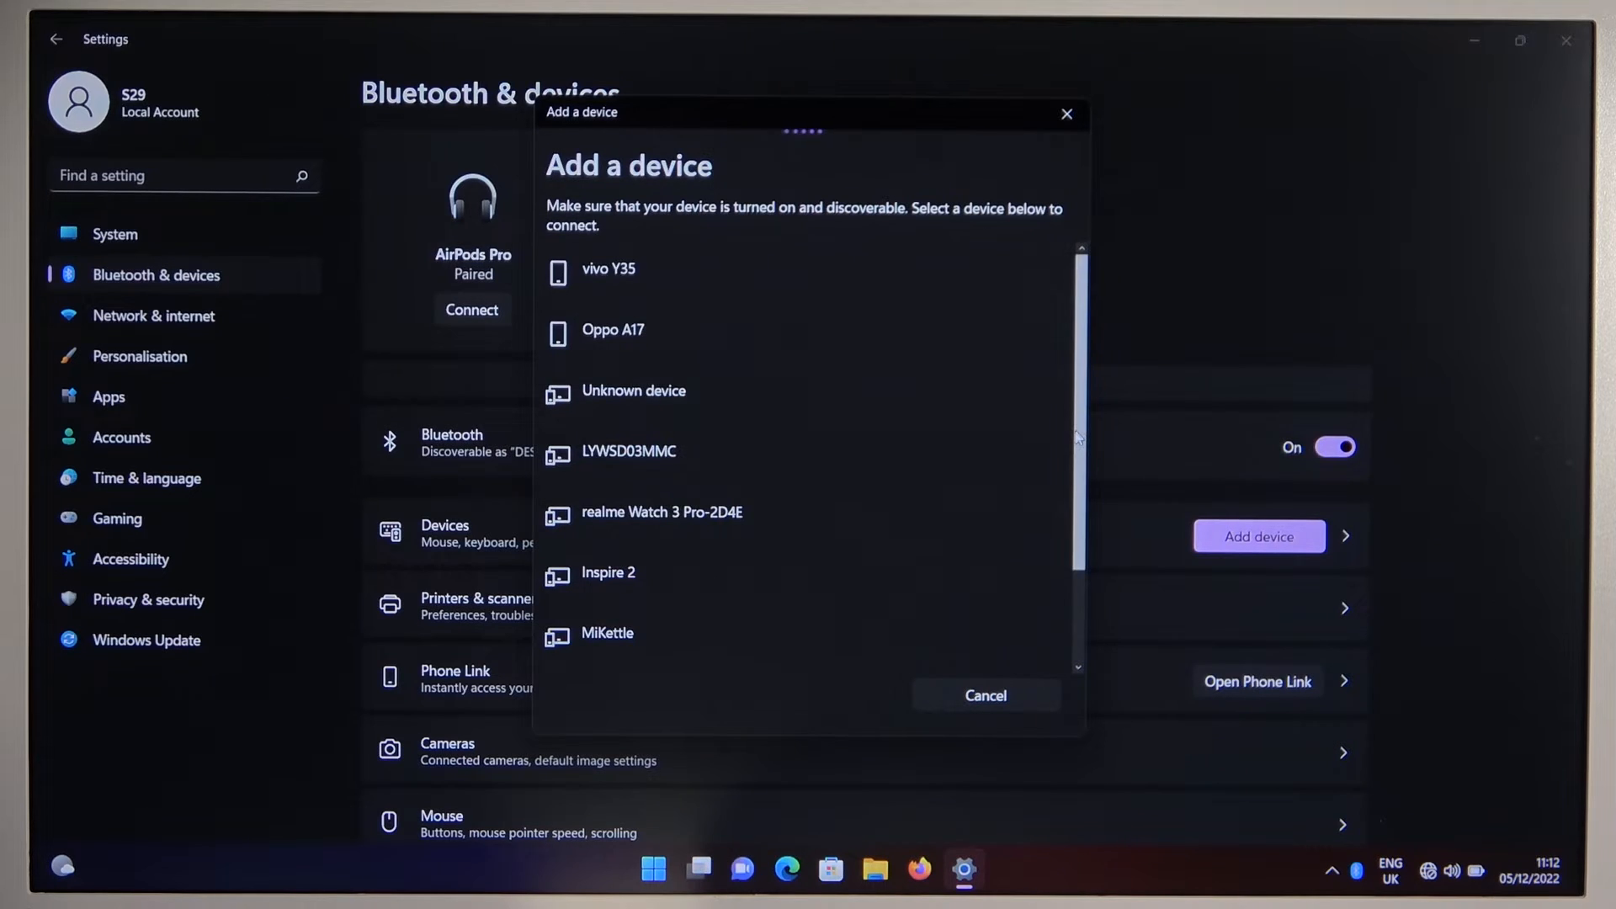
# Step: Pair with the HP Speaker 360 from the Add device Bluetooth list
pyautogui.scroll(-3)
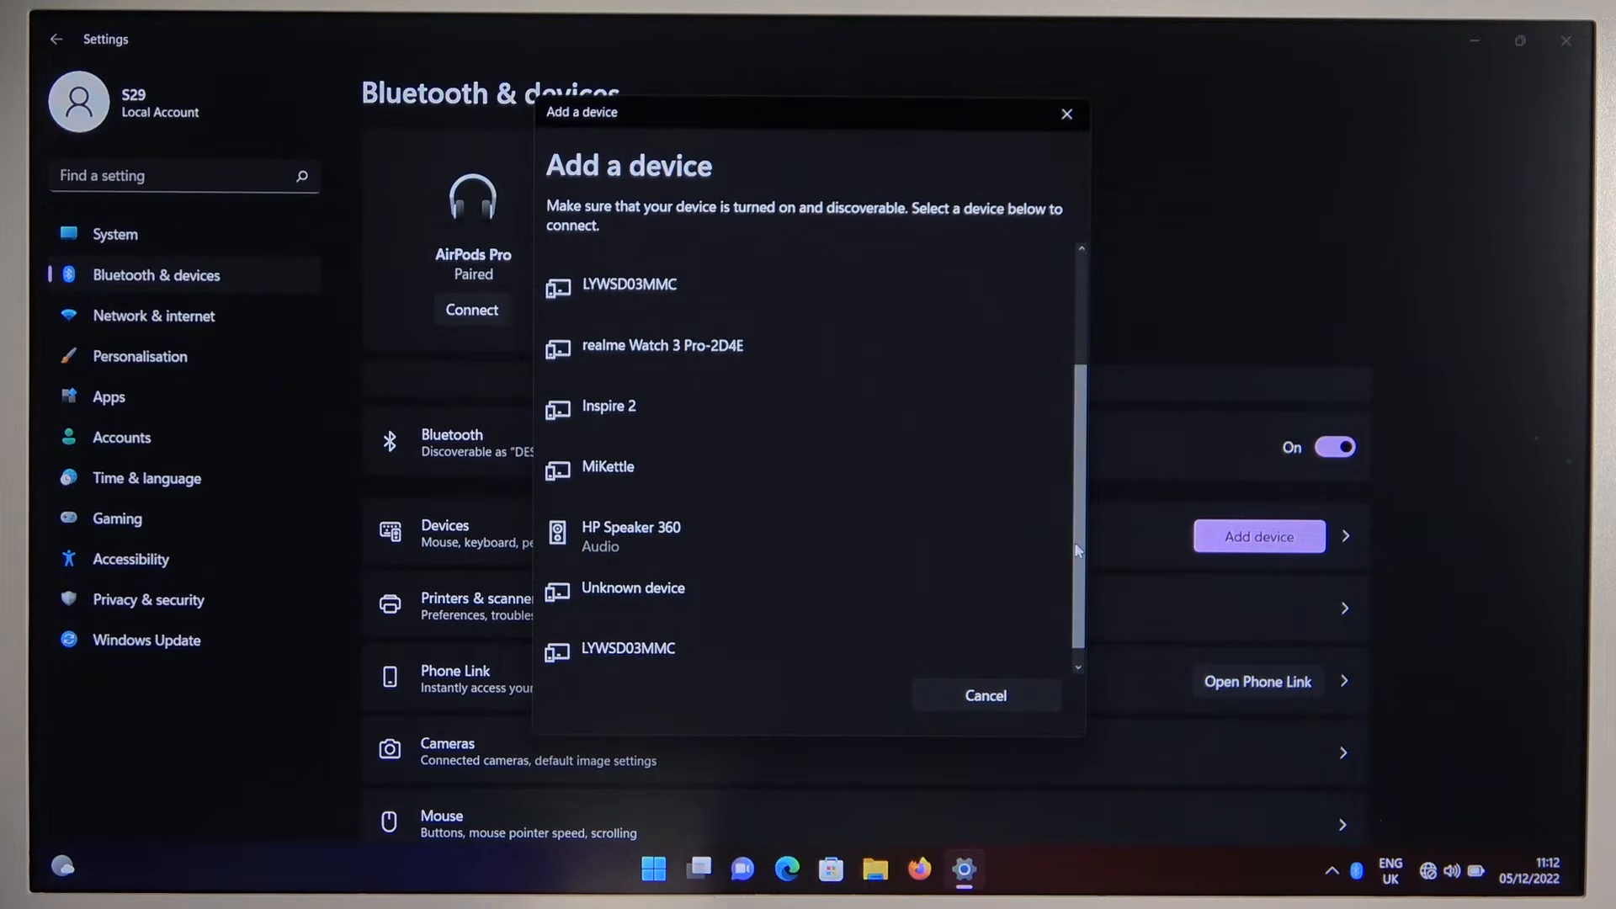
pyautogui.click(630, 536)
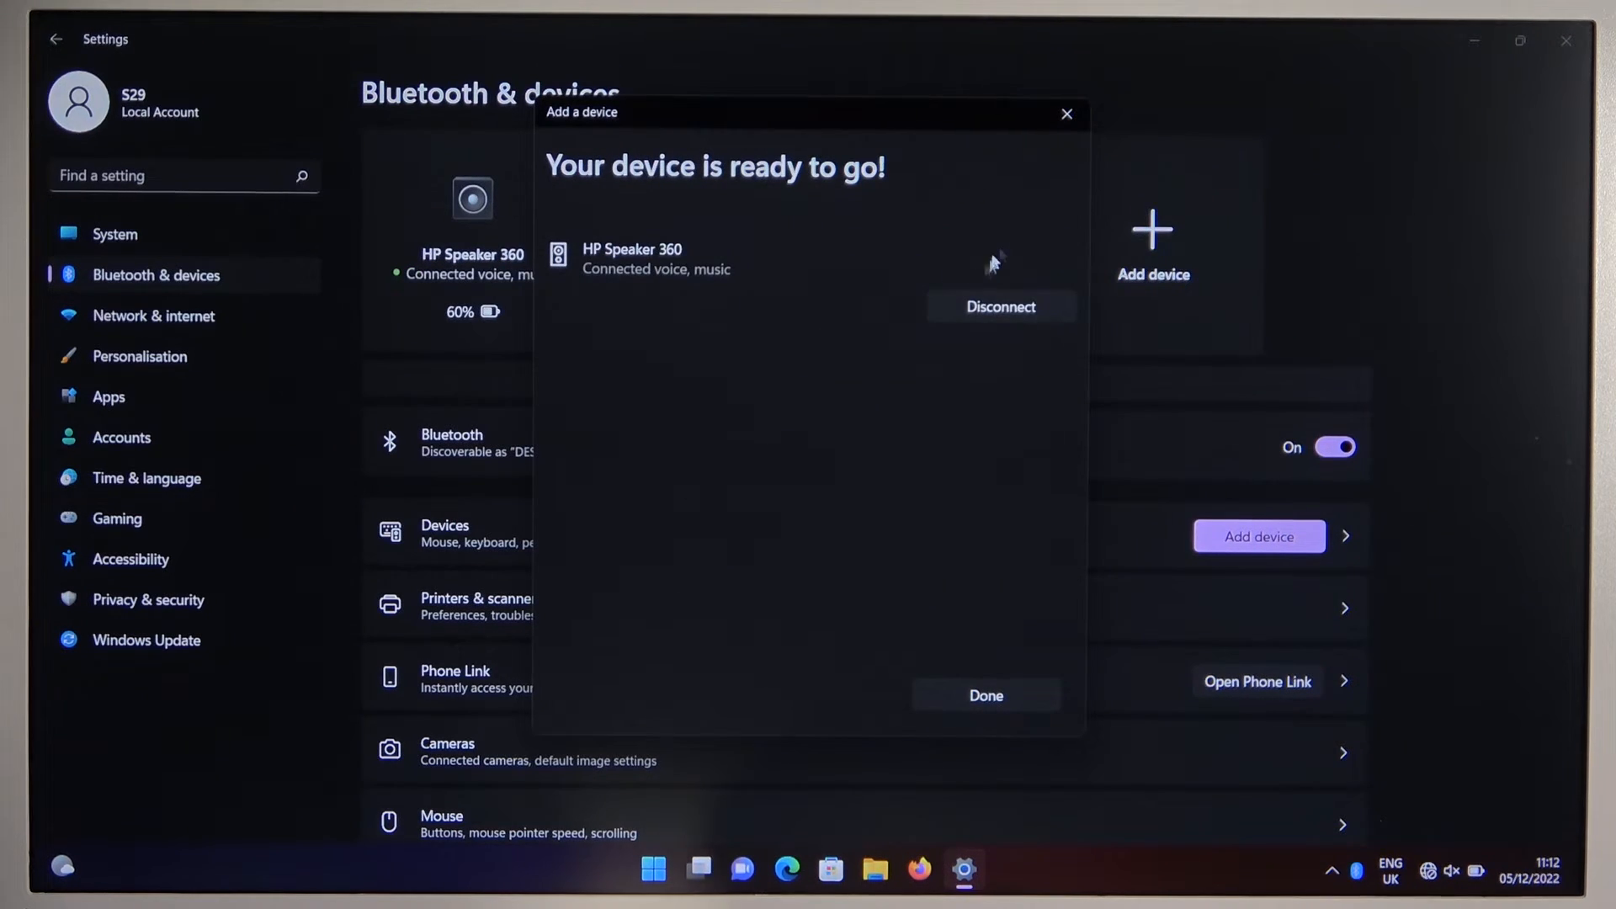
# Step: Finish pairing and bring up the HP Speaker 360 card's options to remove it
pyautogui.click(985, 696)
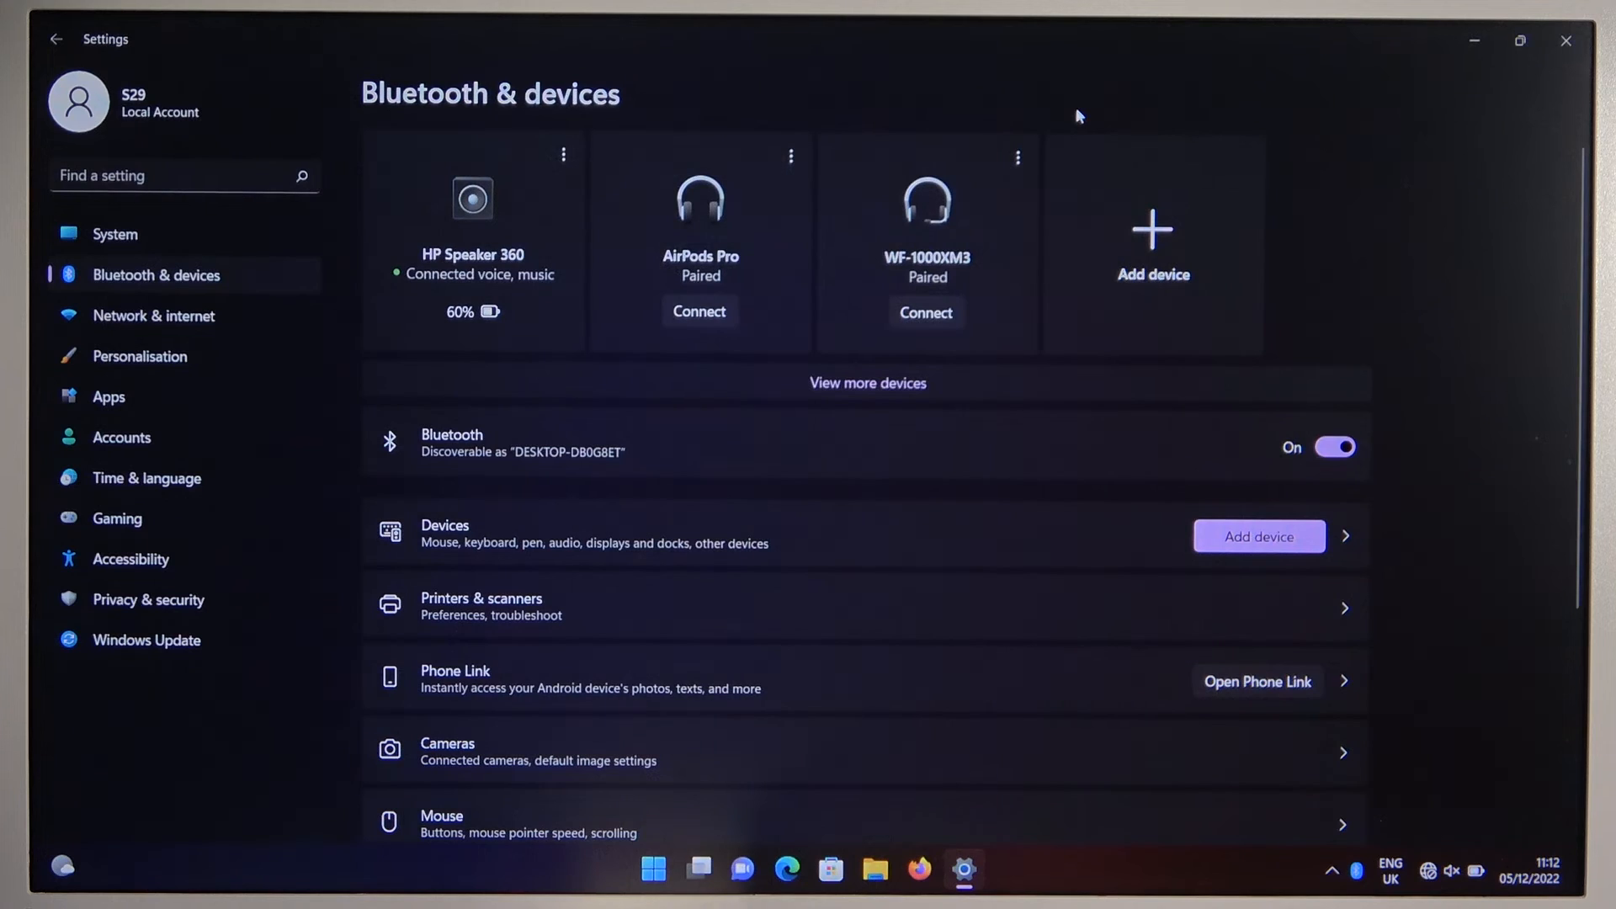
pyautogui.moveTo(462, 184)
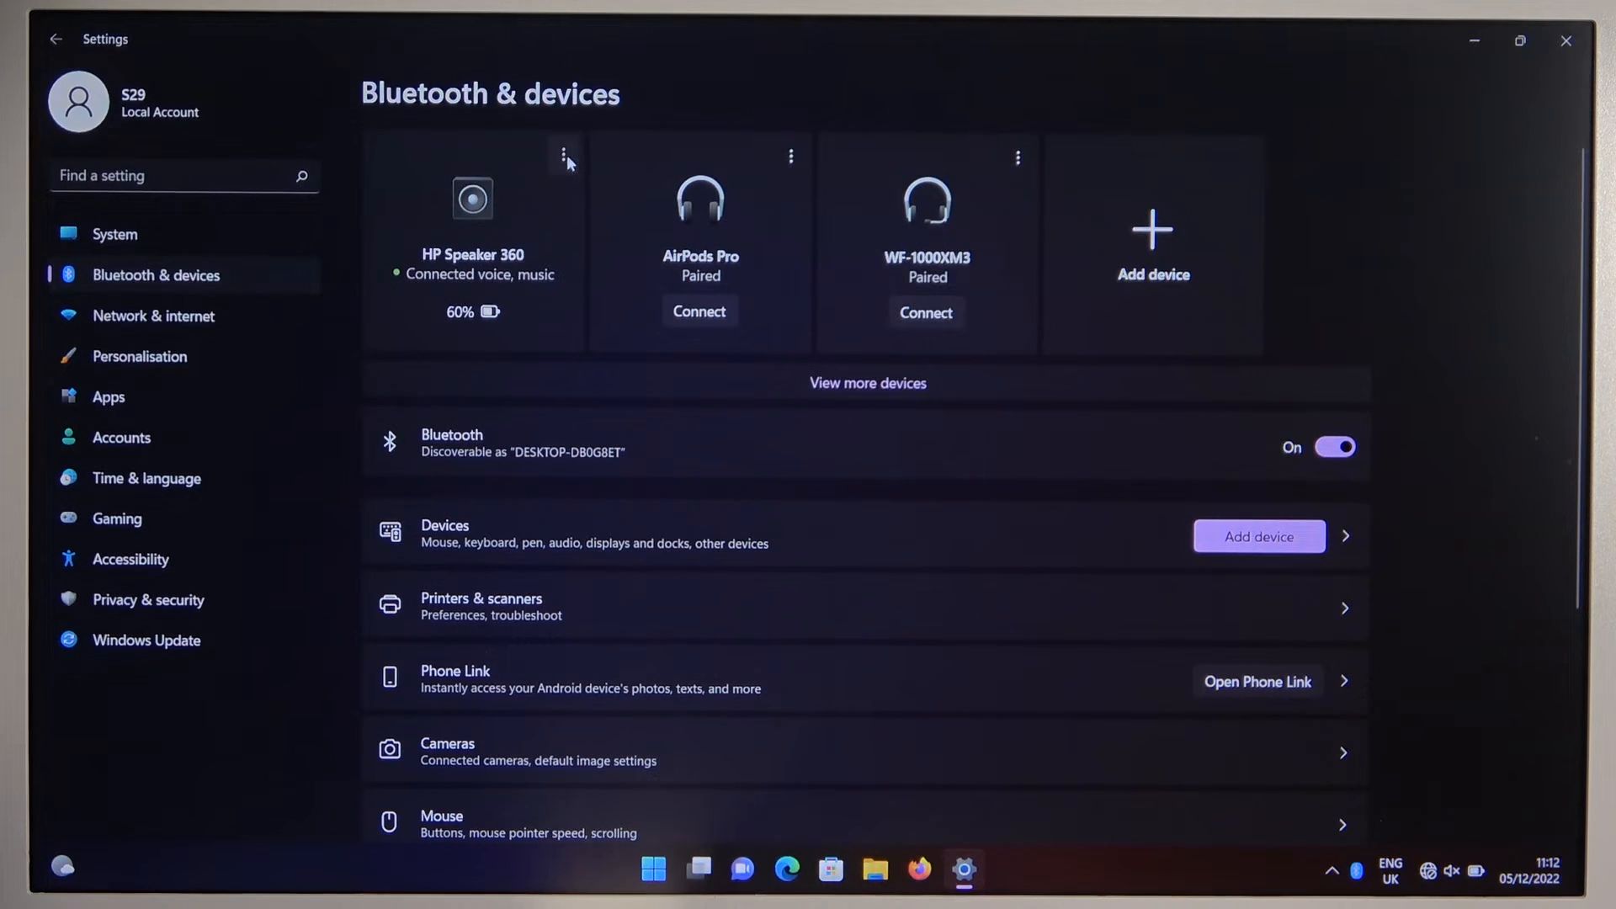
pyautogui.click(566, 156)
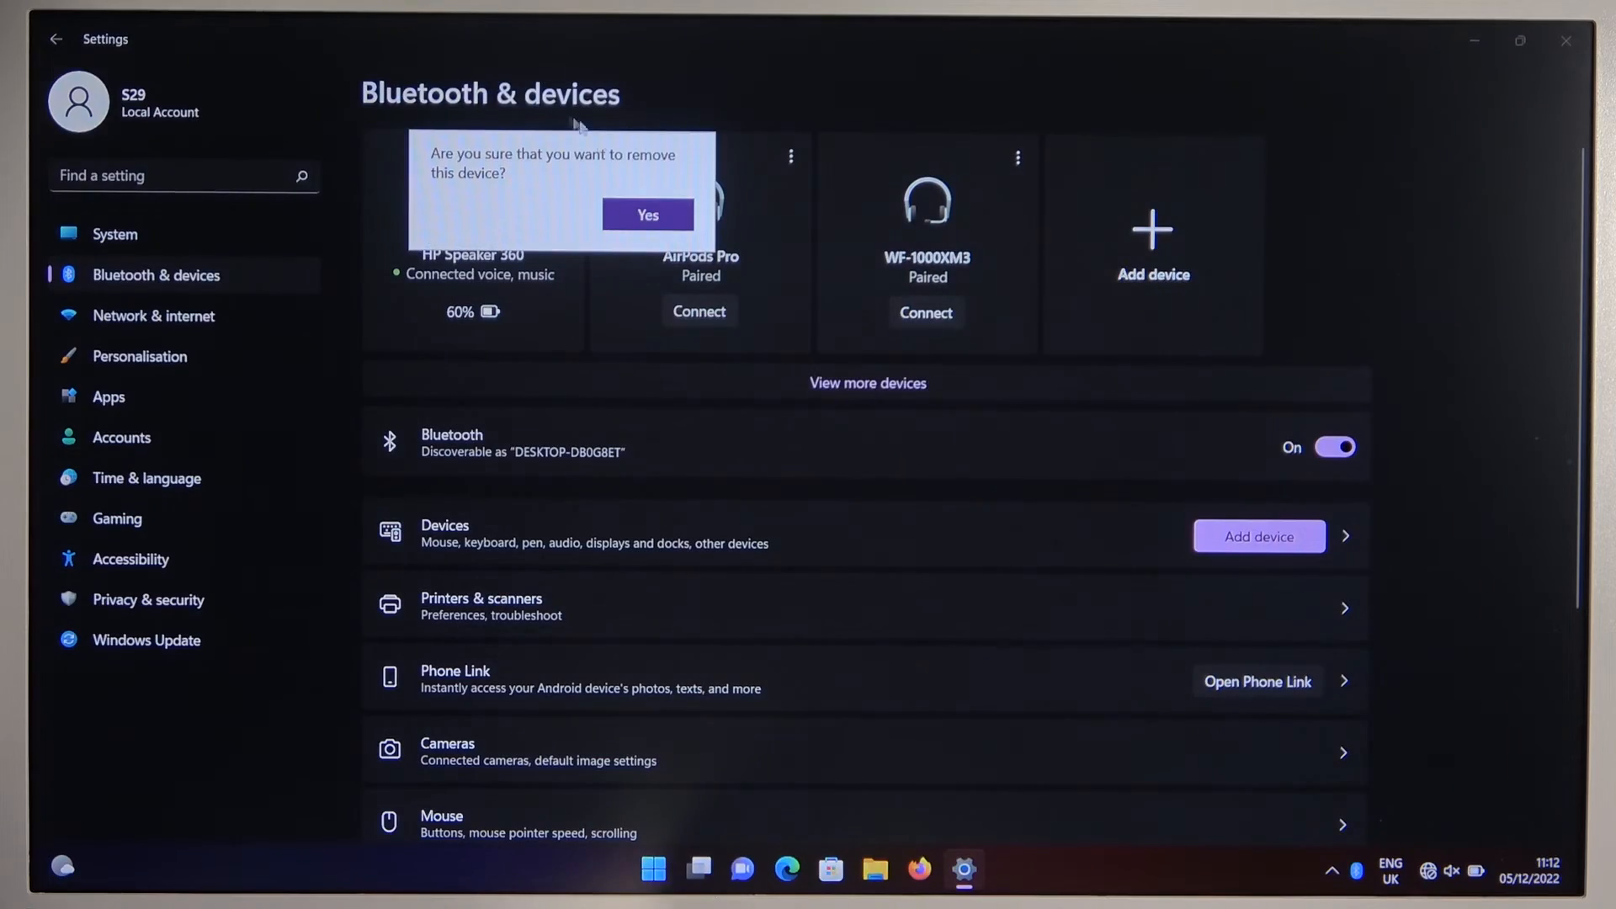